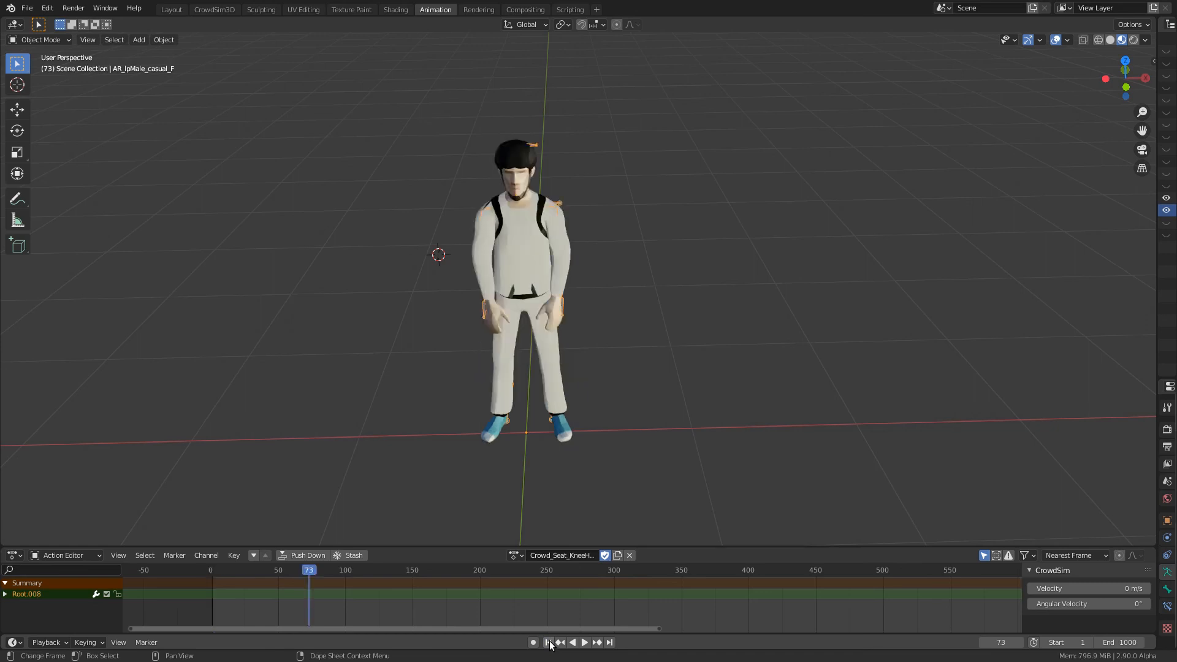
- Assign Crowd_Seat.002 at frame 1 and browse the action list for another seat animation
left_click(548, 642)
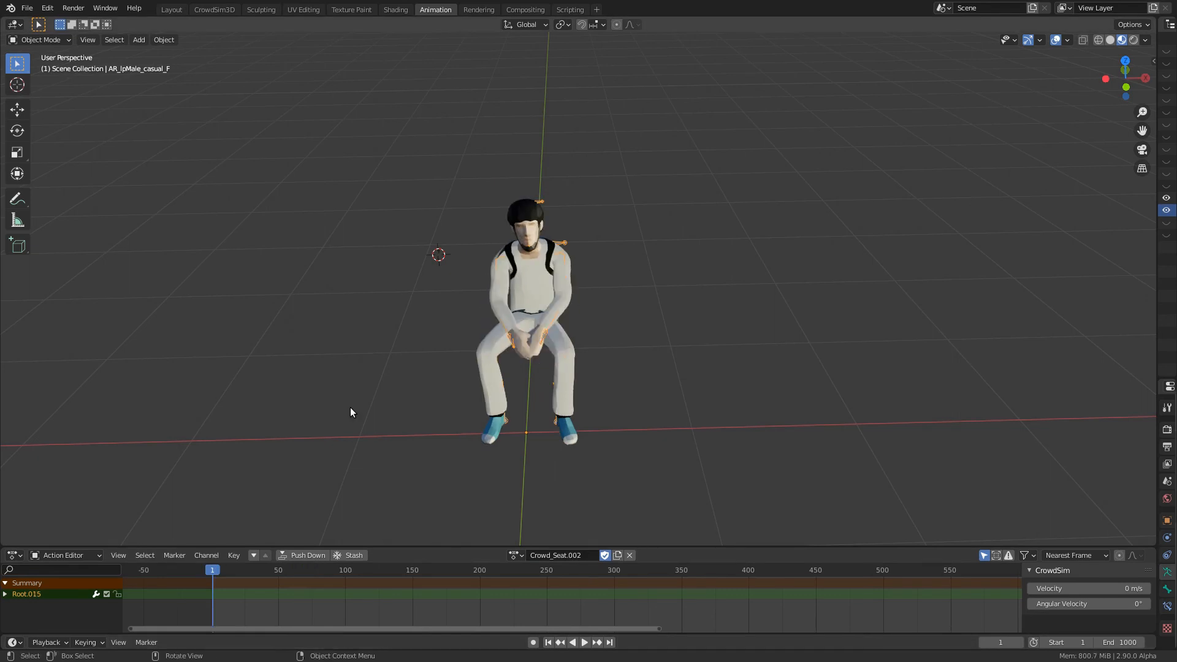
mouse_move(550, 642)
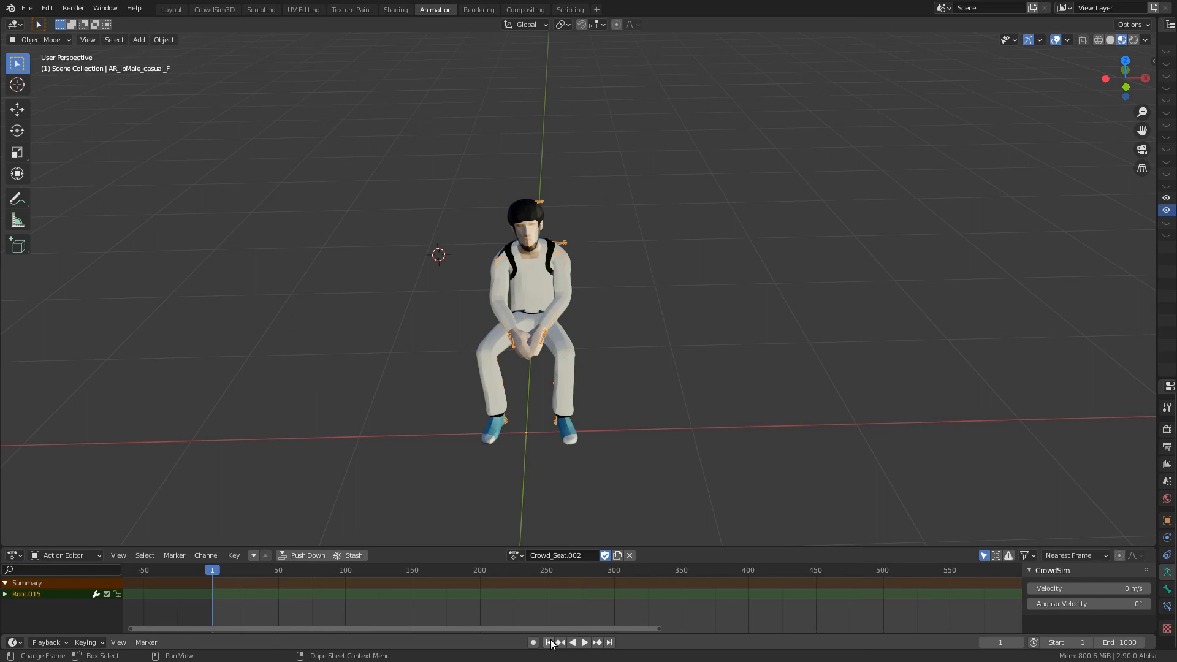
left_click(515, 555)
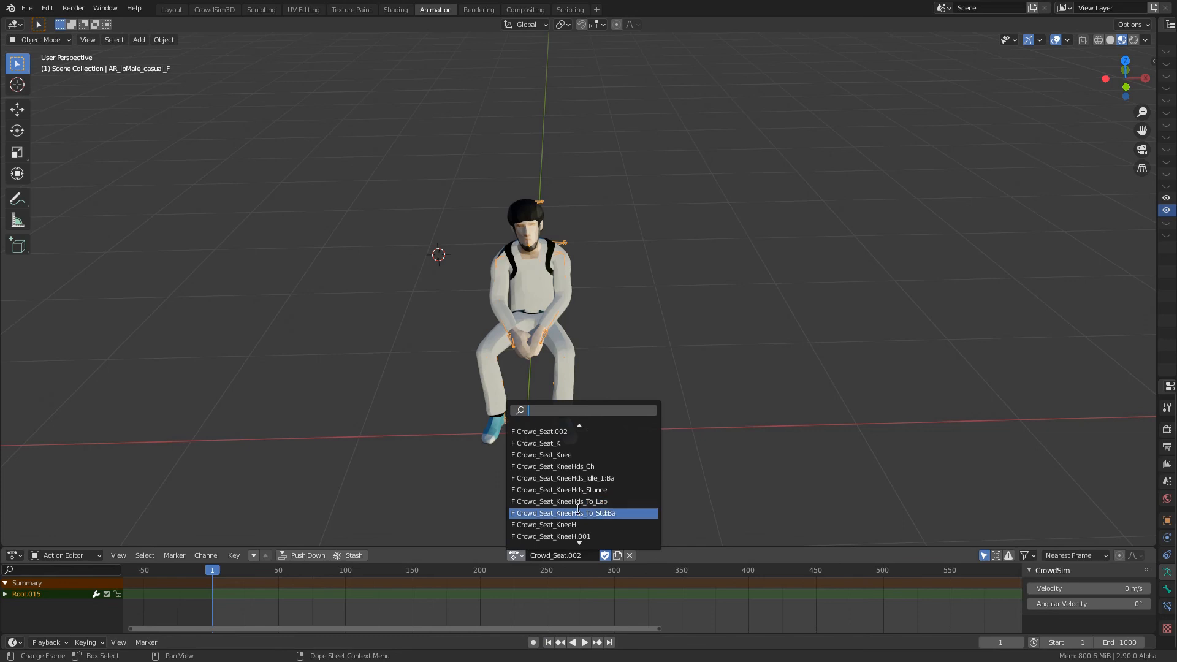
- Choose a Crowd_Std_Cheer standing action and play it on the character
left_click(542, 524)
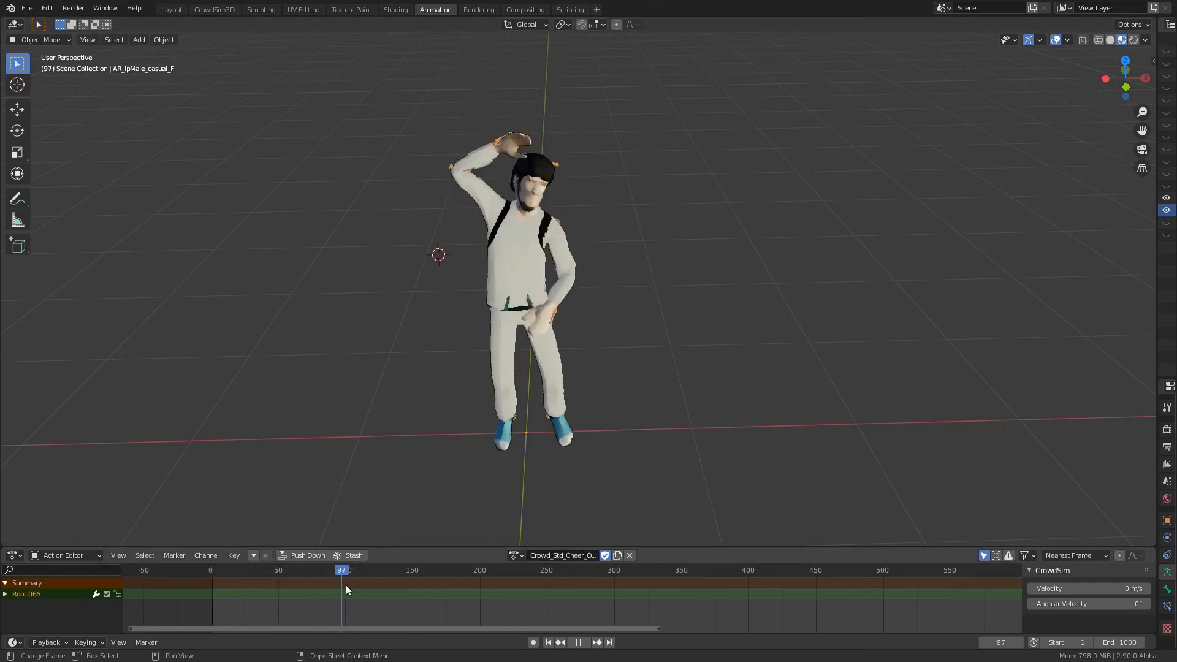
left_click(380, 587)
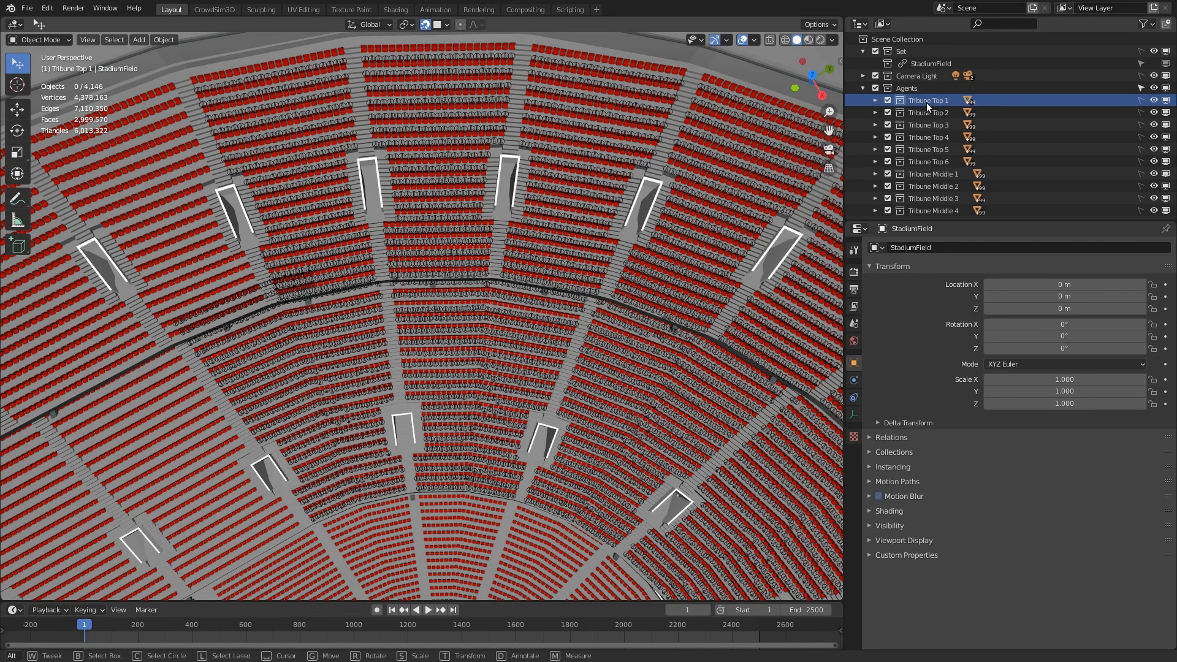
- Duplicate the Tribune Top 1 collection in the Outliner and rename the copy 'New Tribune'
right_click(927, 100)
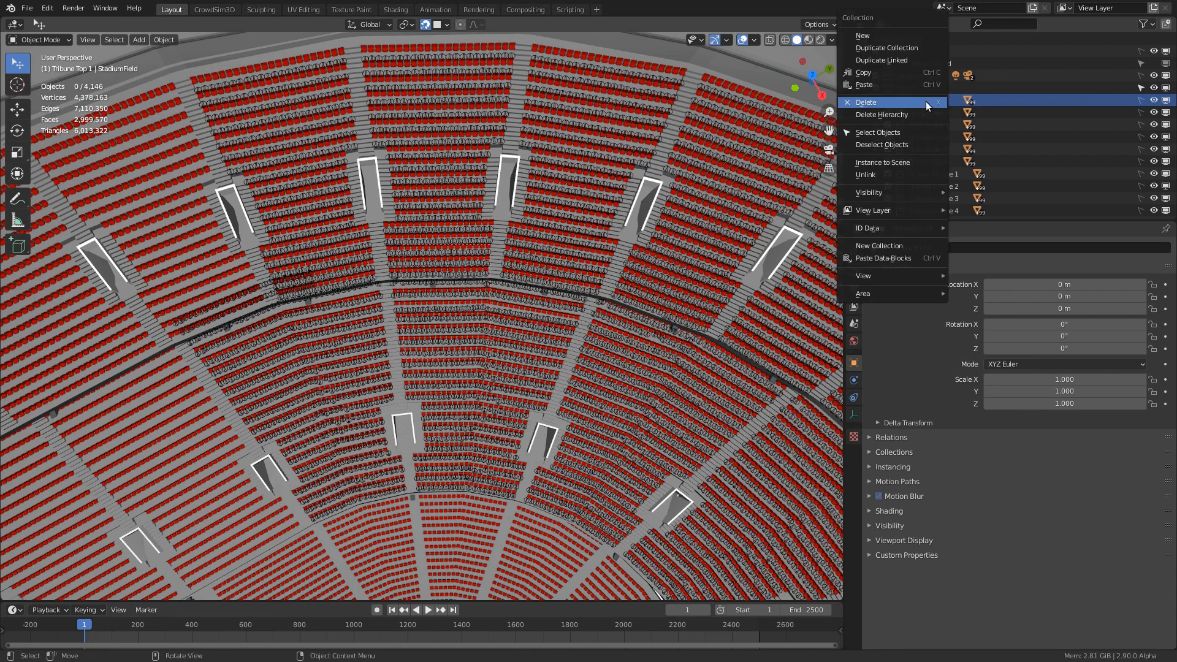
mouse_move(913, 52)
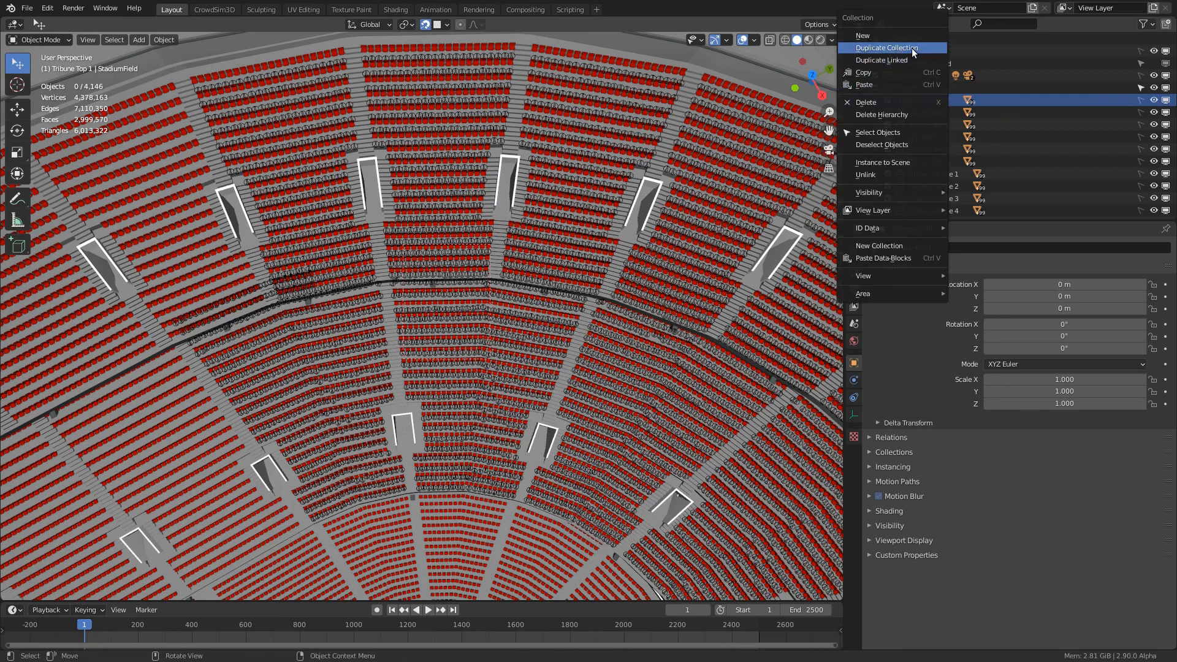
left_click(885, 48)
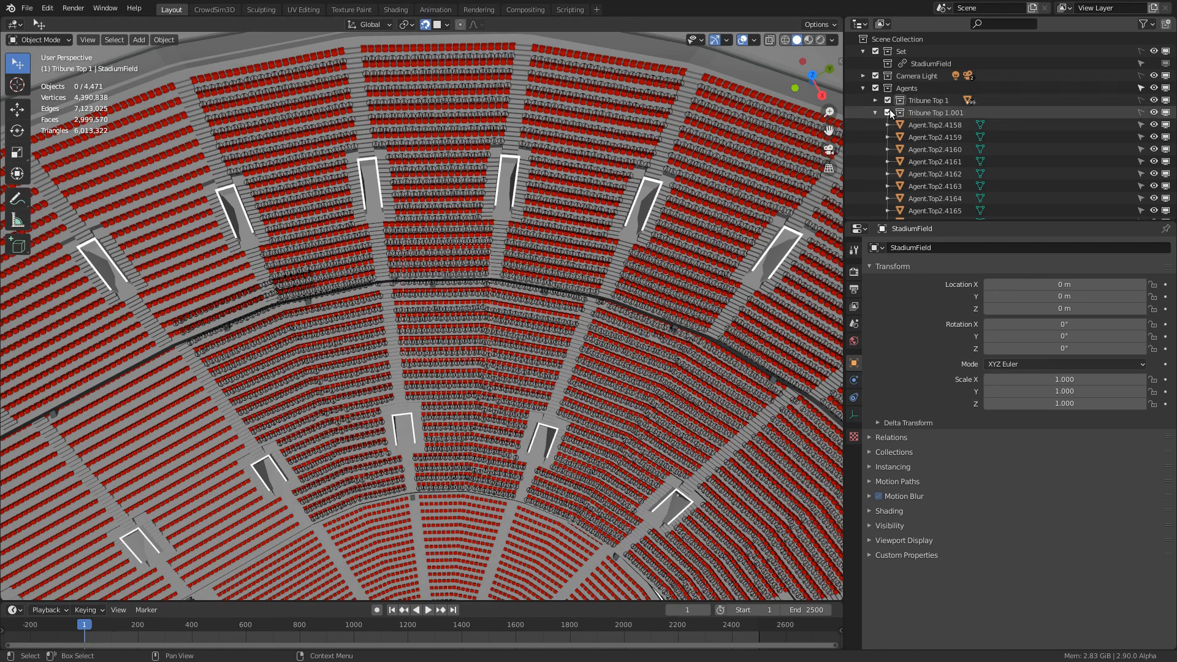
double_click(935, 112)
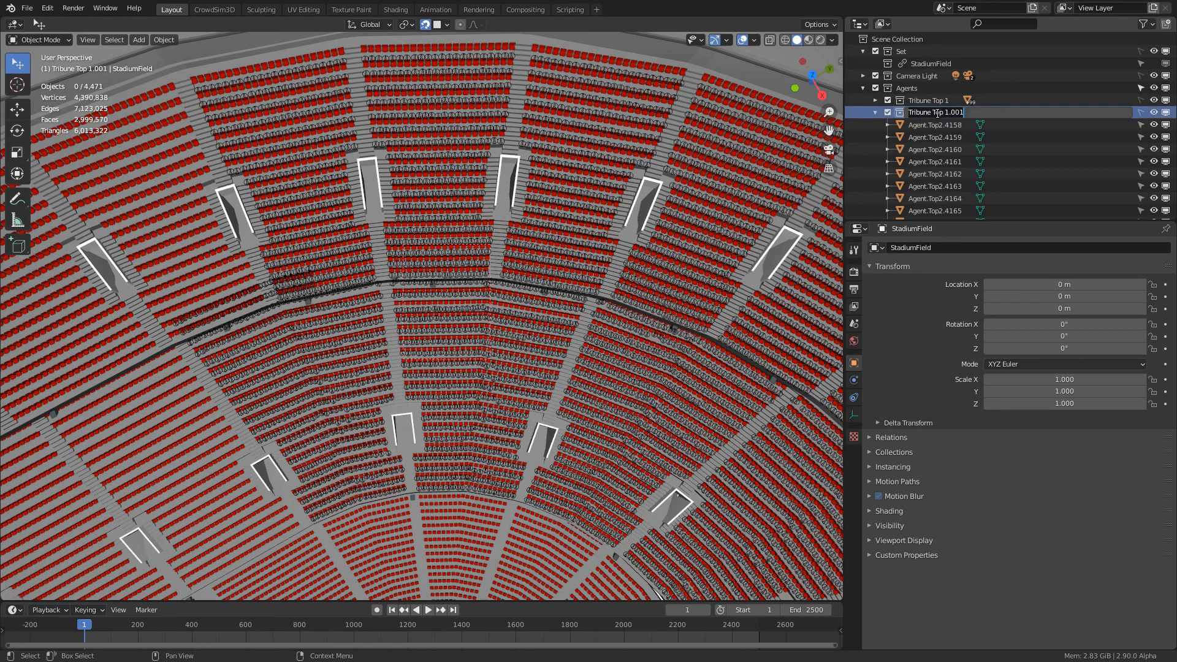
type("New Tribune")
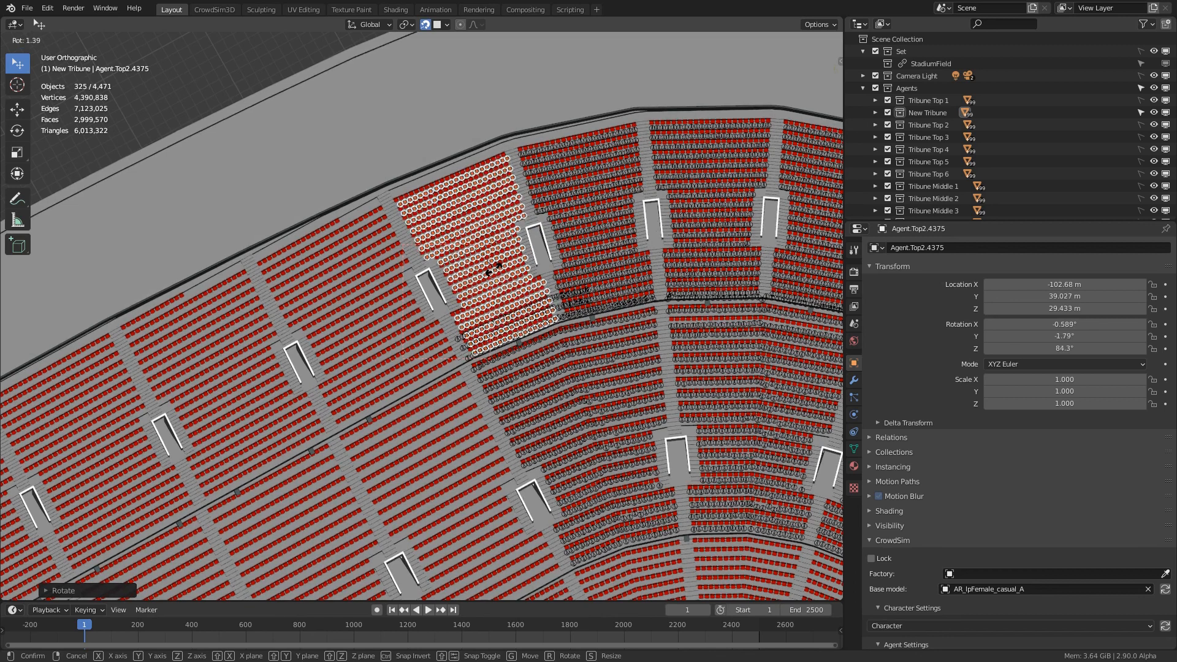
- Switch to the CrowdSim3D workspace showing the crowd behaviour node tree
left_click(212, 9)
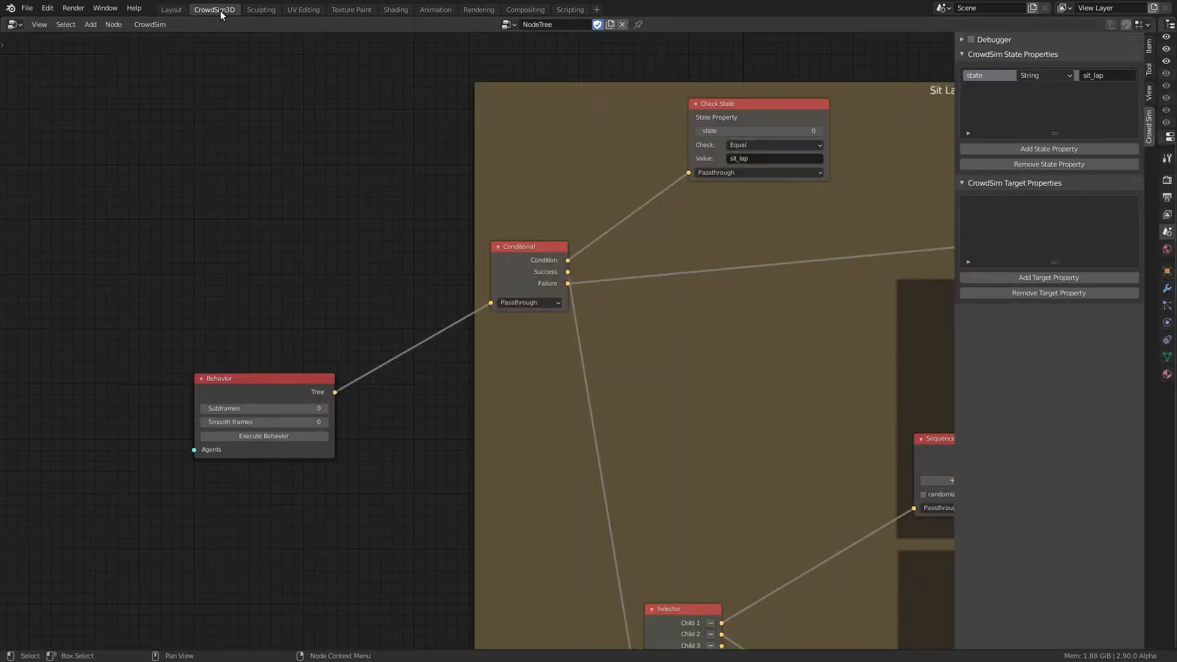
mouse_move(306, 101)
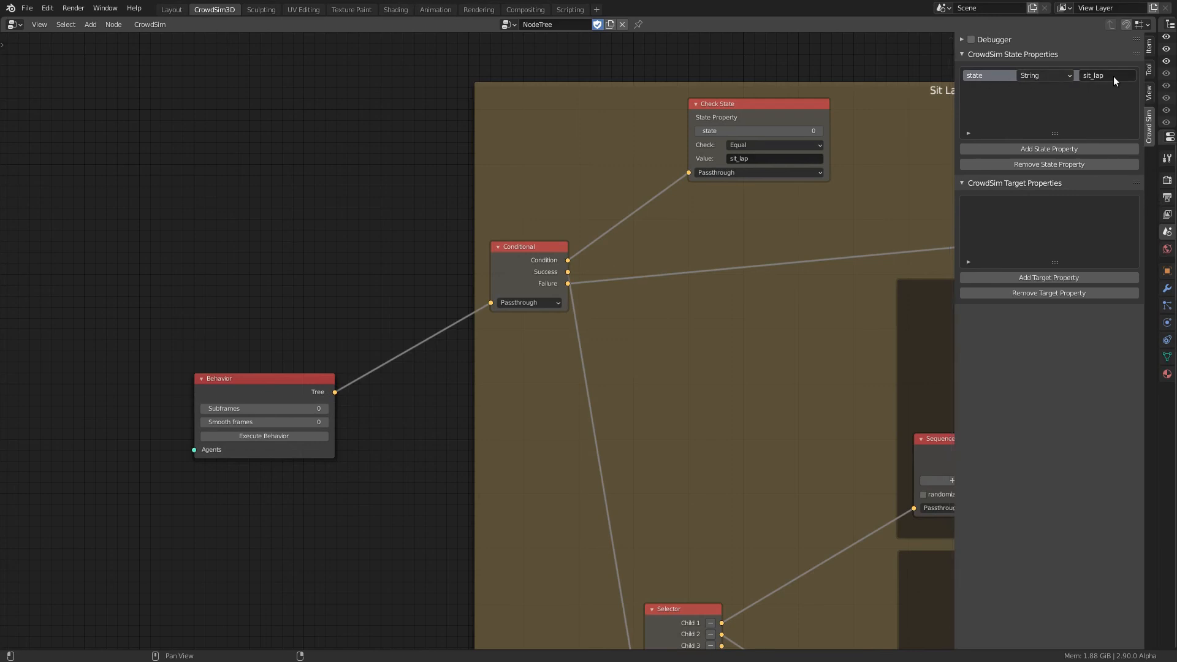
mouse_move(1117, 78)
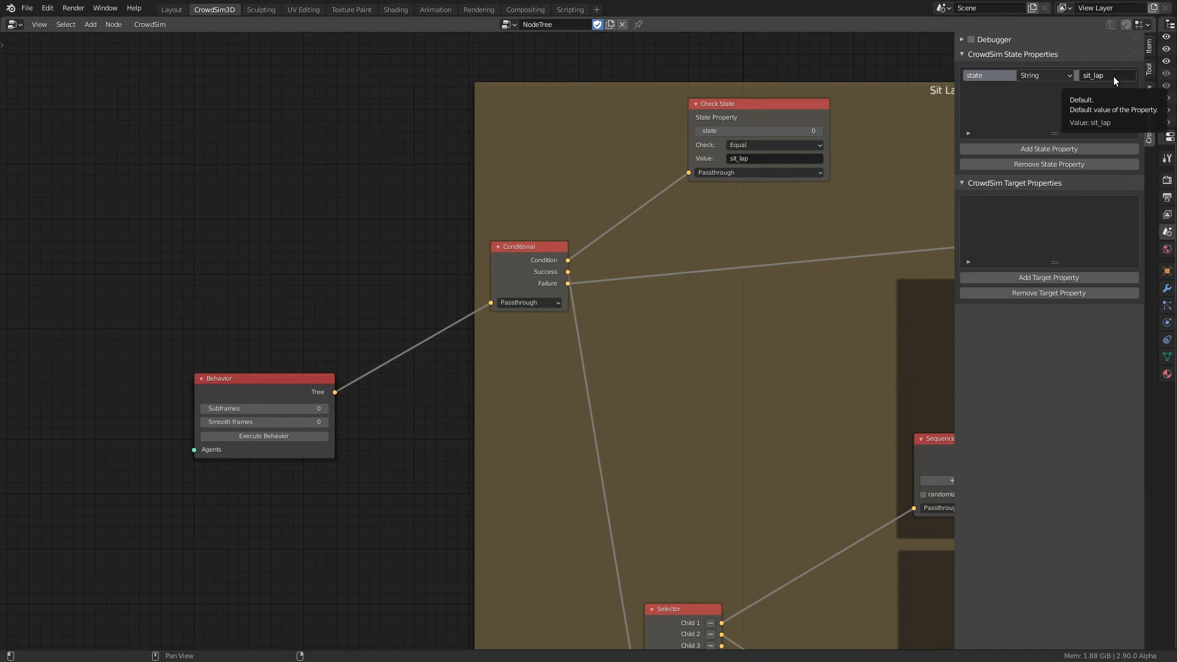
mouse_move(1117, 97)
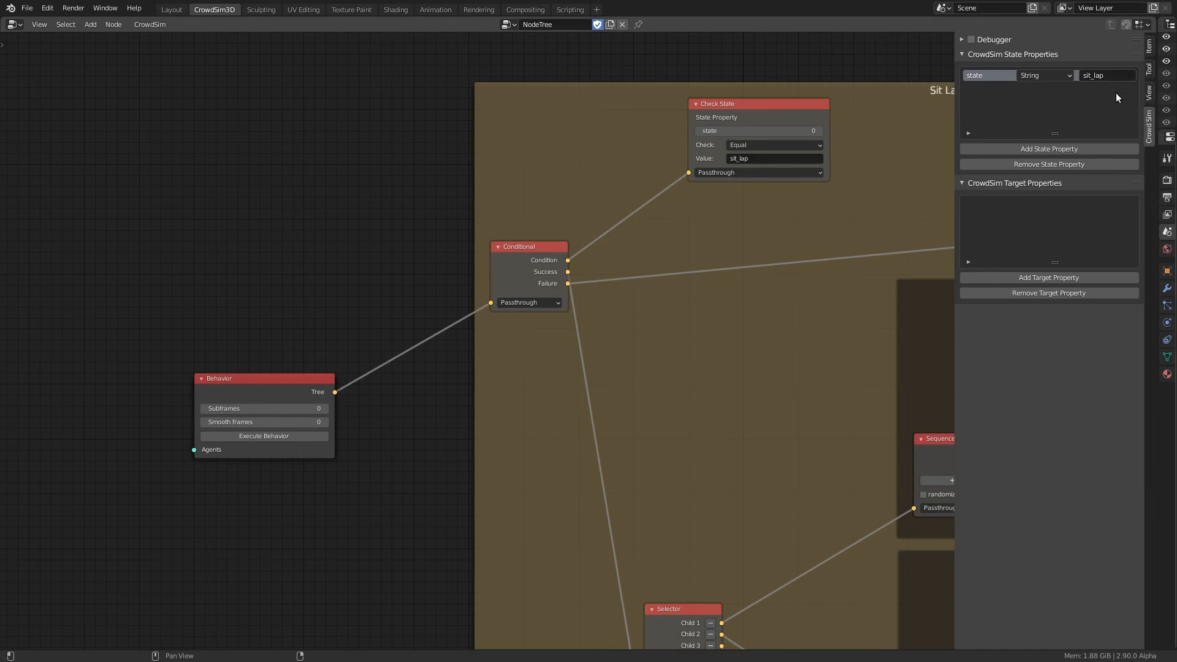
mouse_move(151, 435)
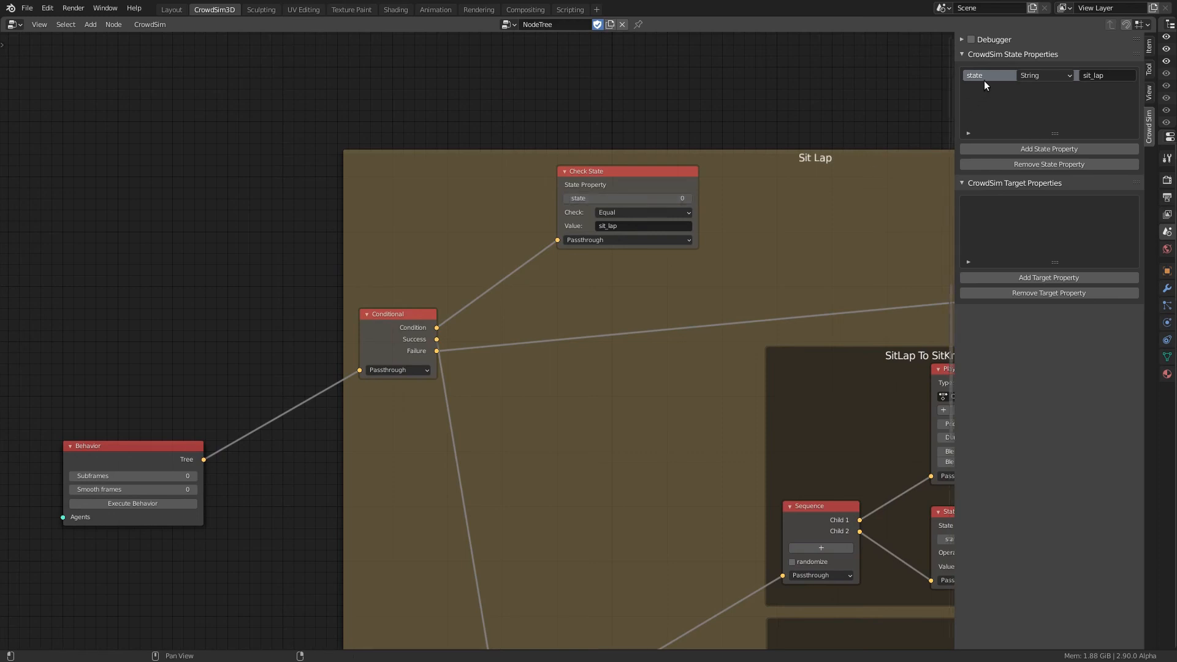
mouse_move(625, 226)
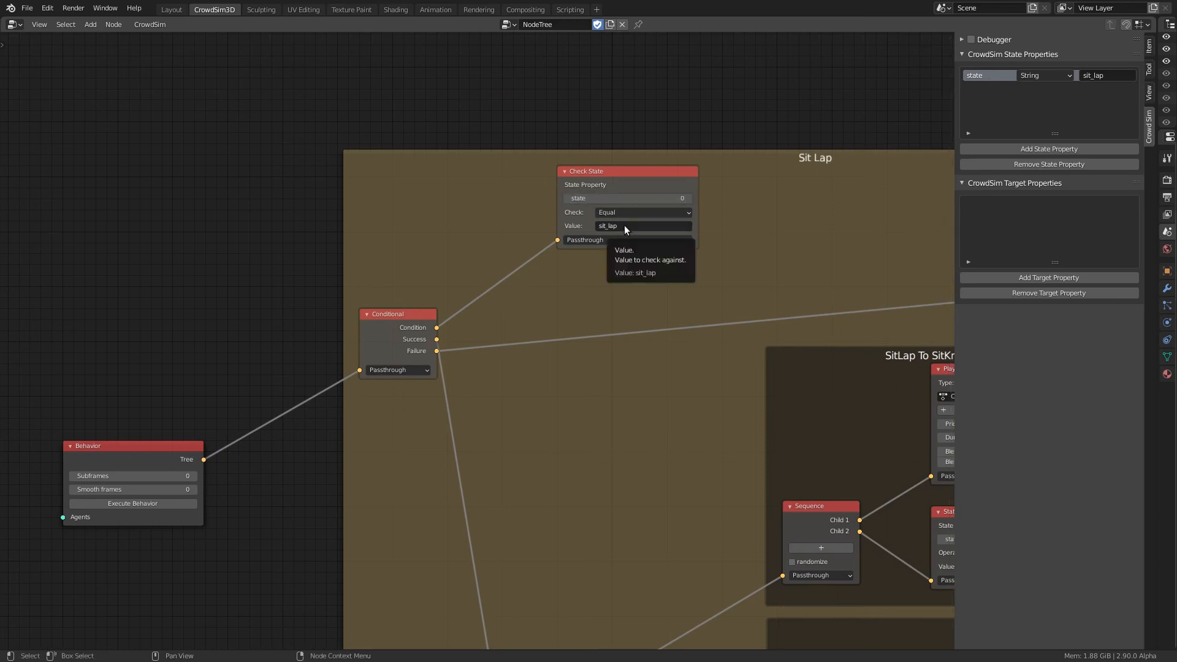
mouse_move(483, 306)
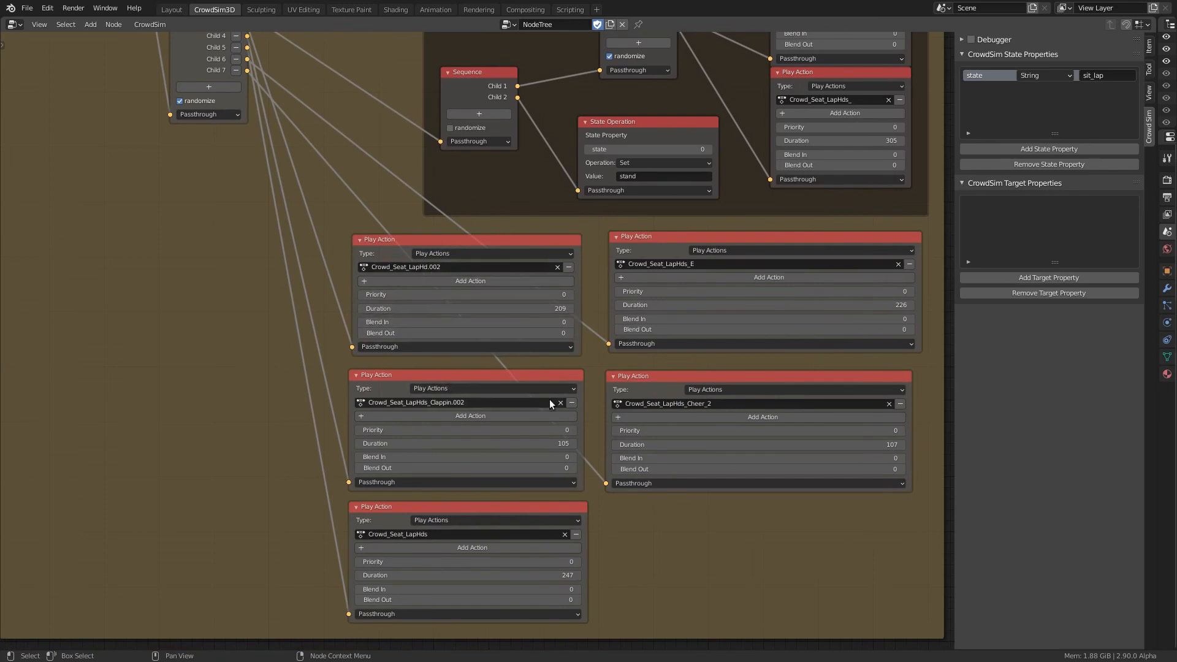
mouse_move(564, 523)
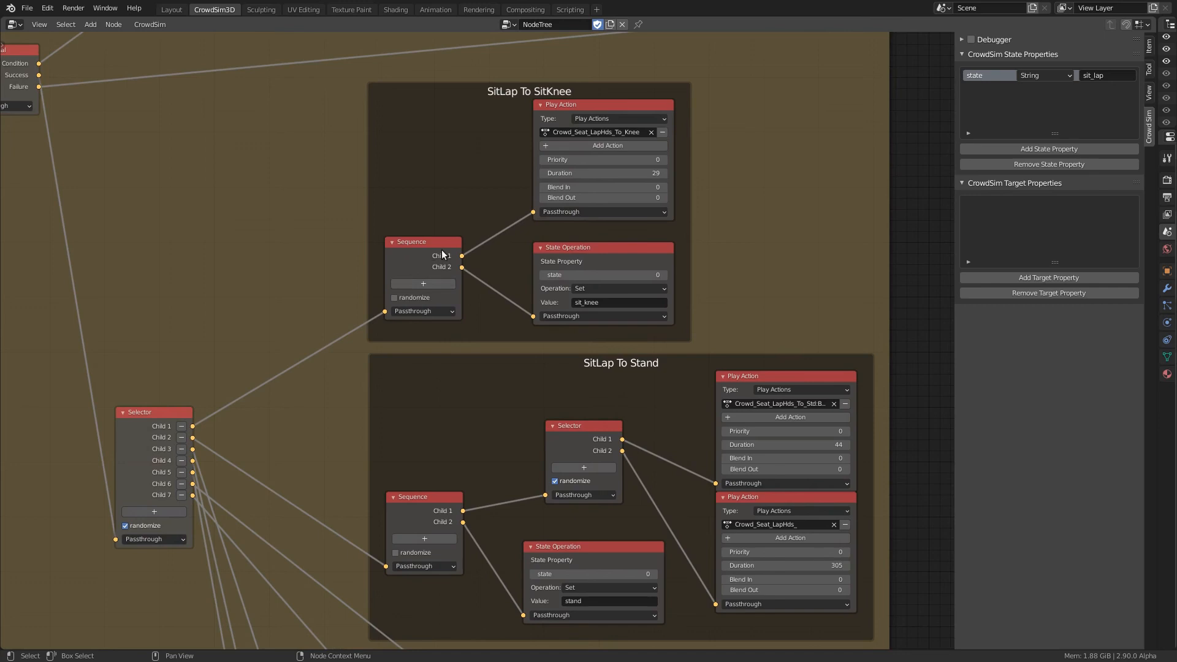
mouse_move(657, 254)
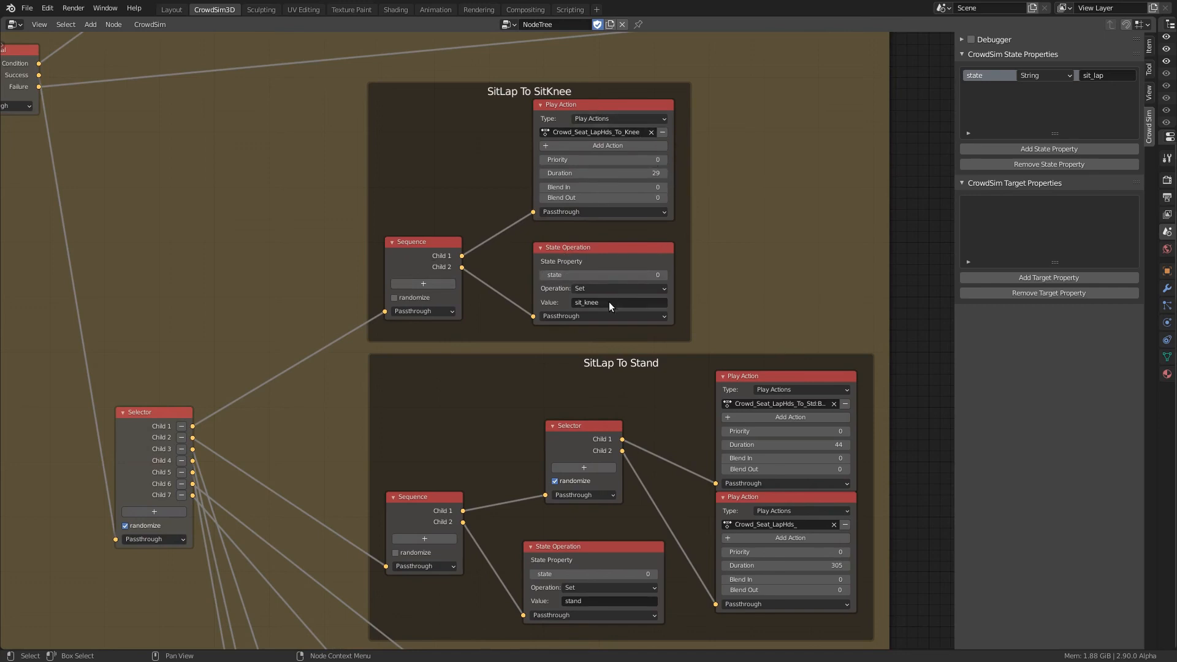
mouse_move(607, 305)
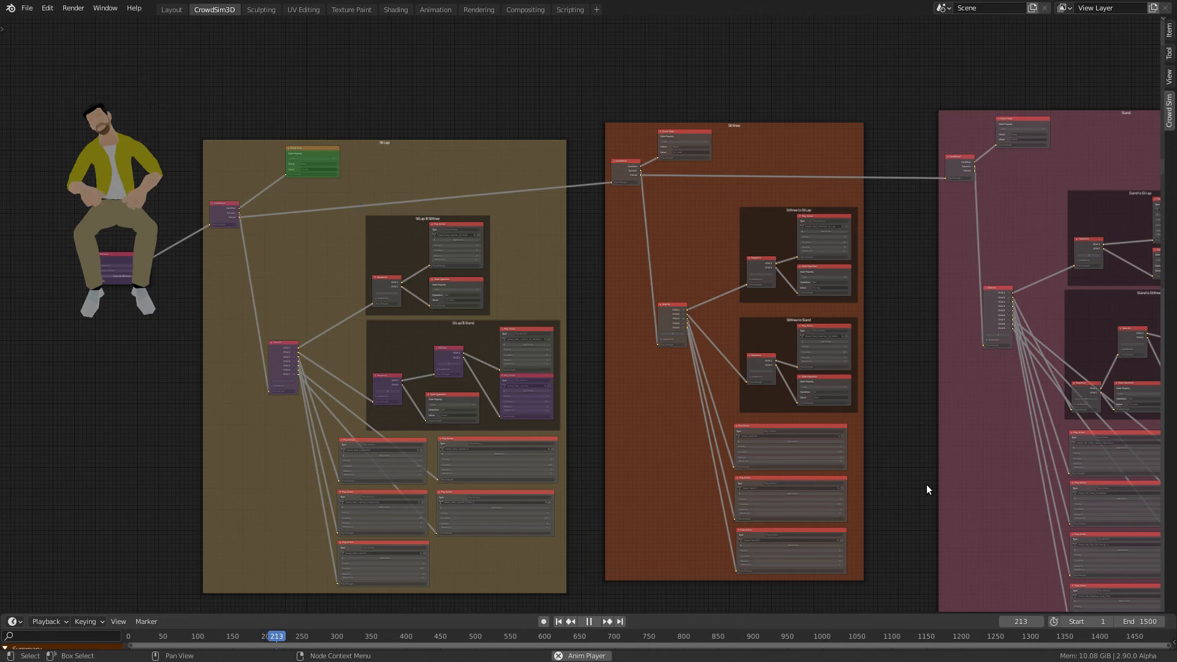
- Play the timeline so the Anim Player preview character goes from seated to standing
left_click(592, 639)
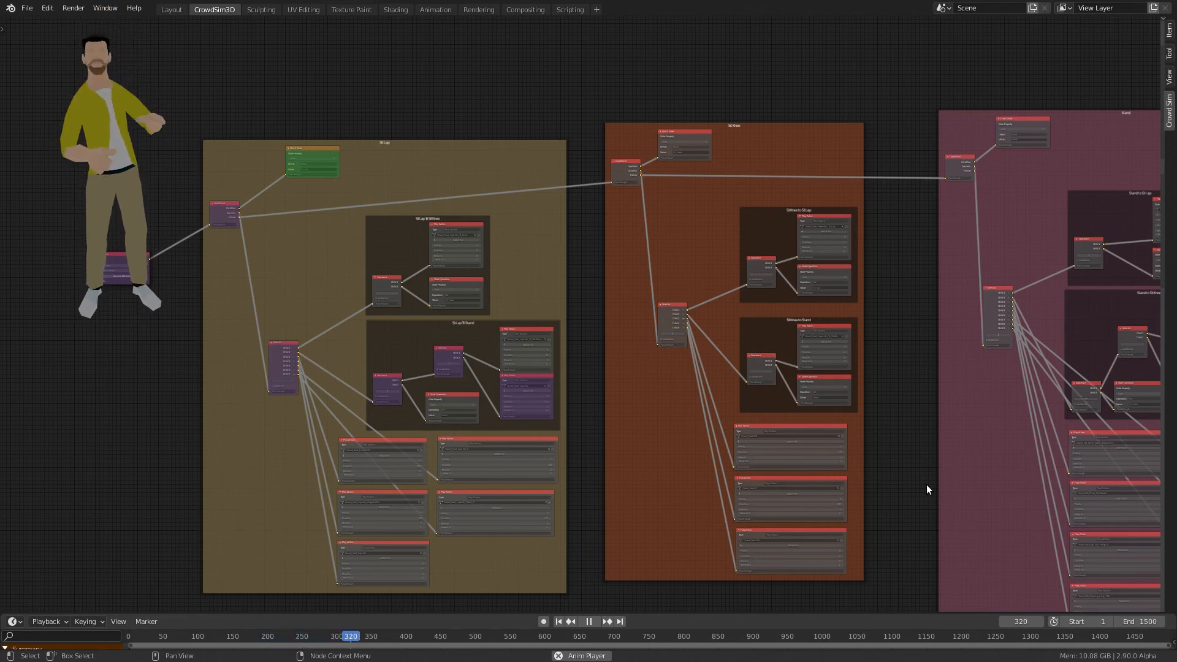
left_click(593, 621)
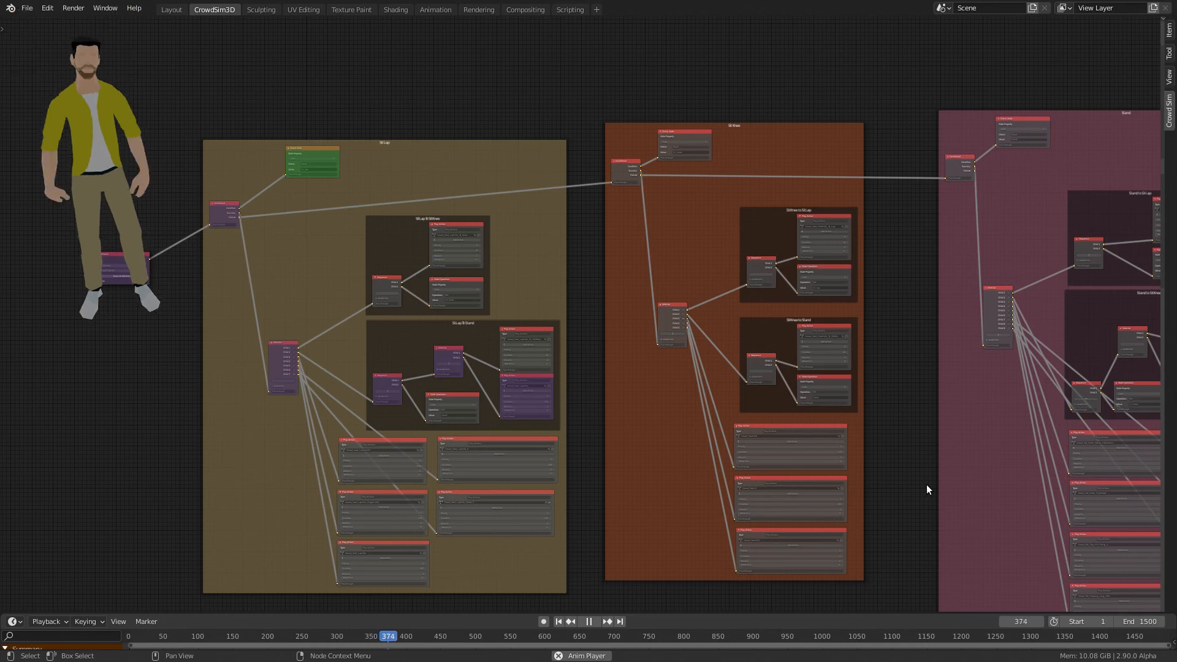